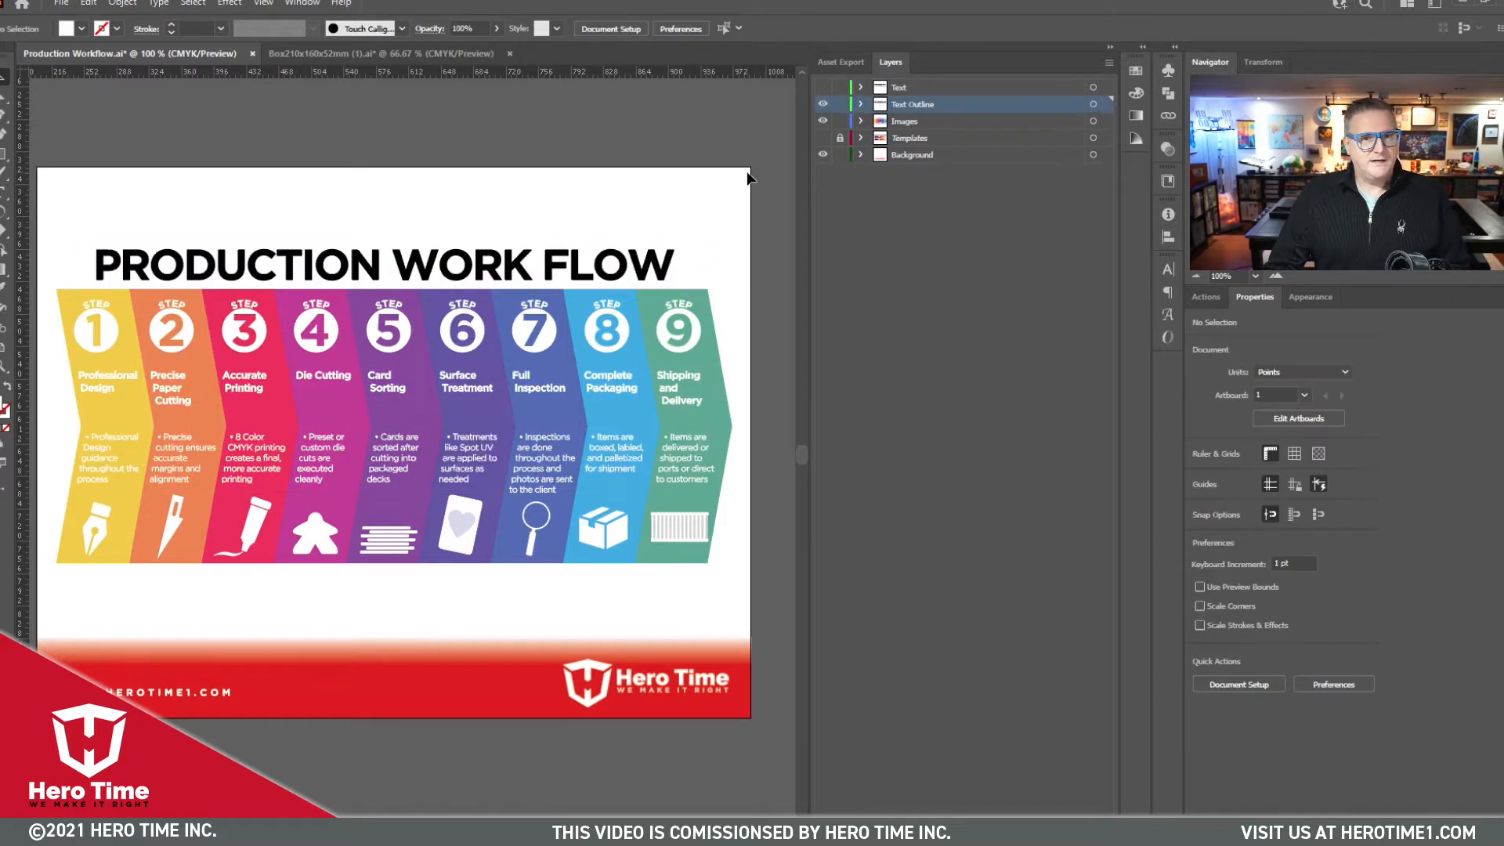
# Expand the Background layer and make the hidden Timeline BG sublayer visible.
pyautogui.click(860, 155)
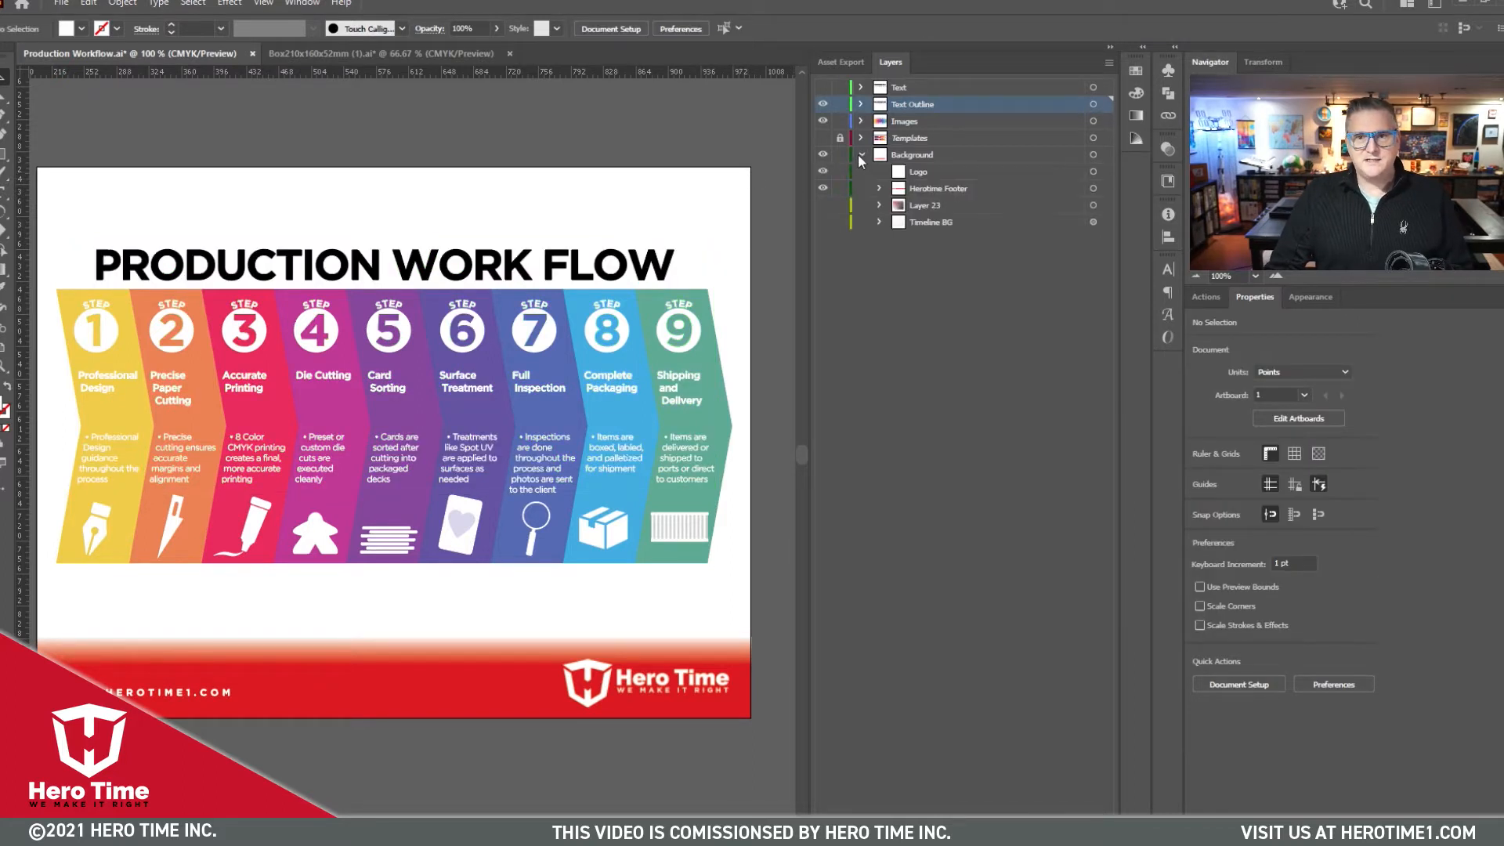
pyautogui.click(860, 155)
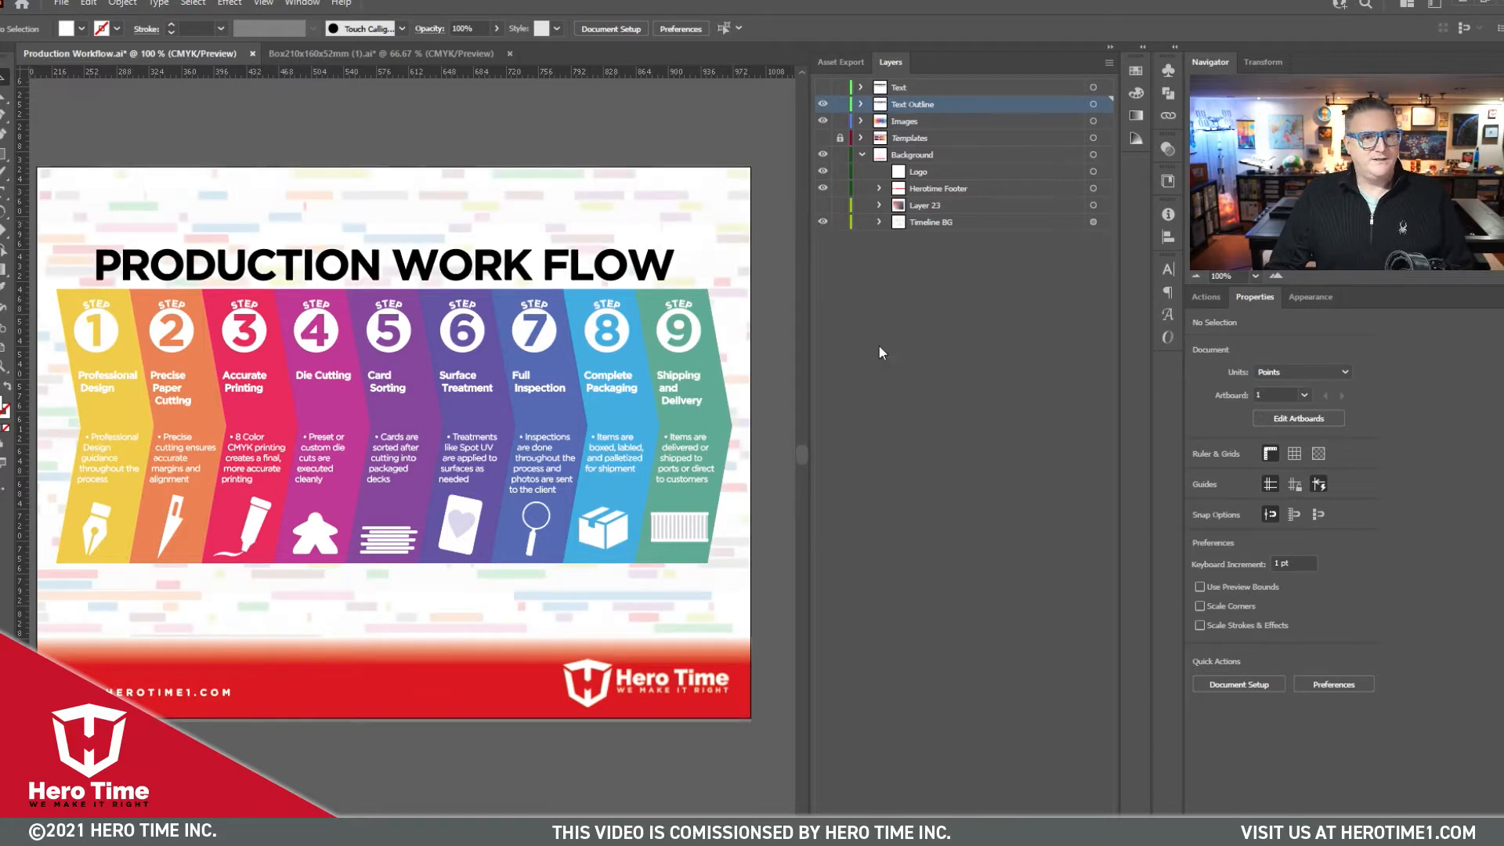
pyautogui.moveTo(871, 371)
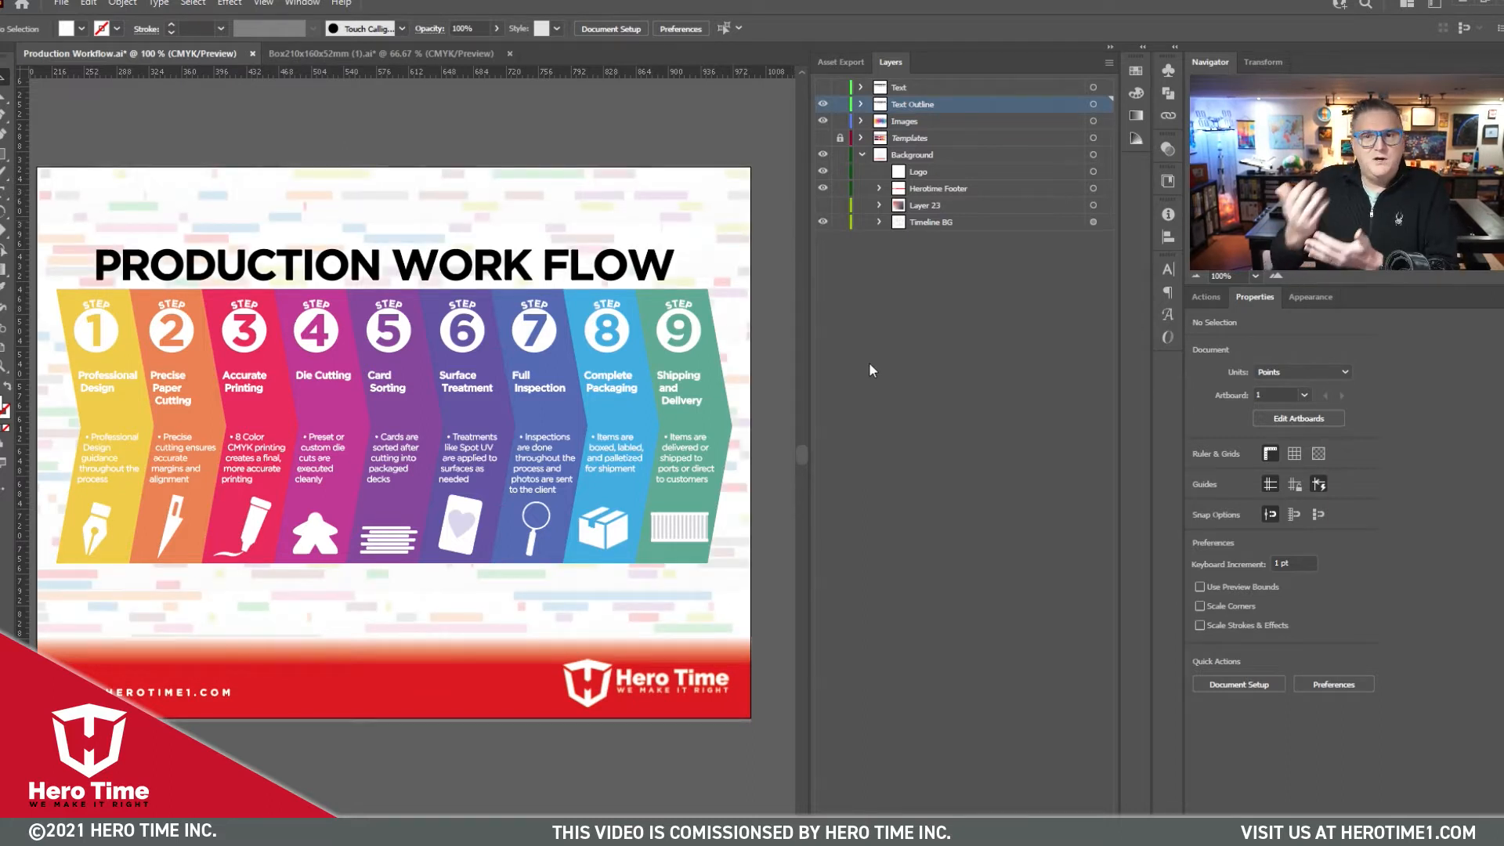
pyautogui.moveTo(861, 341)
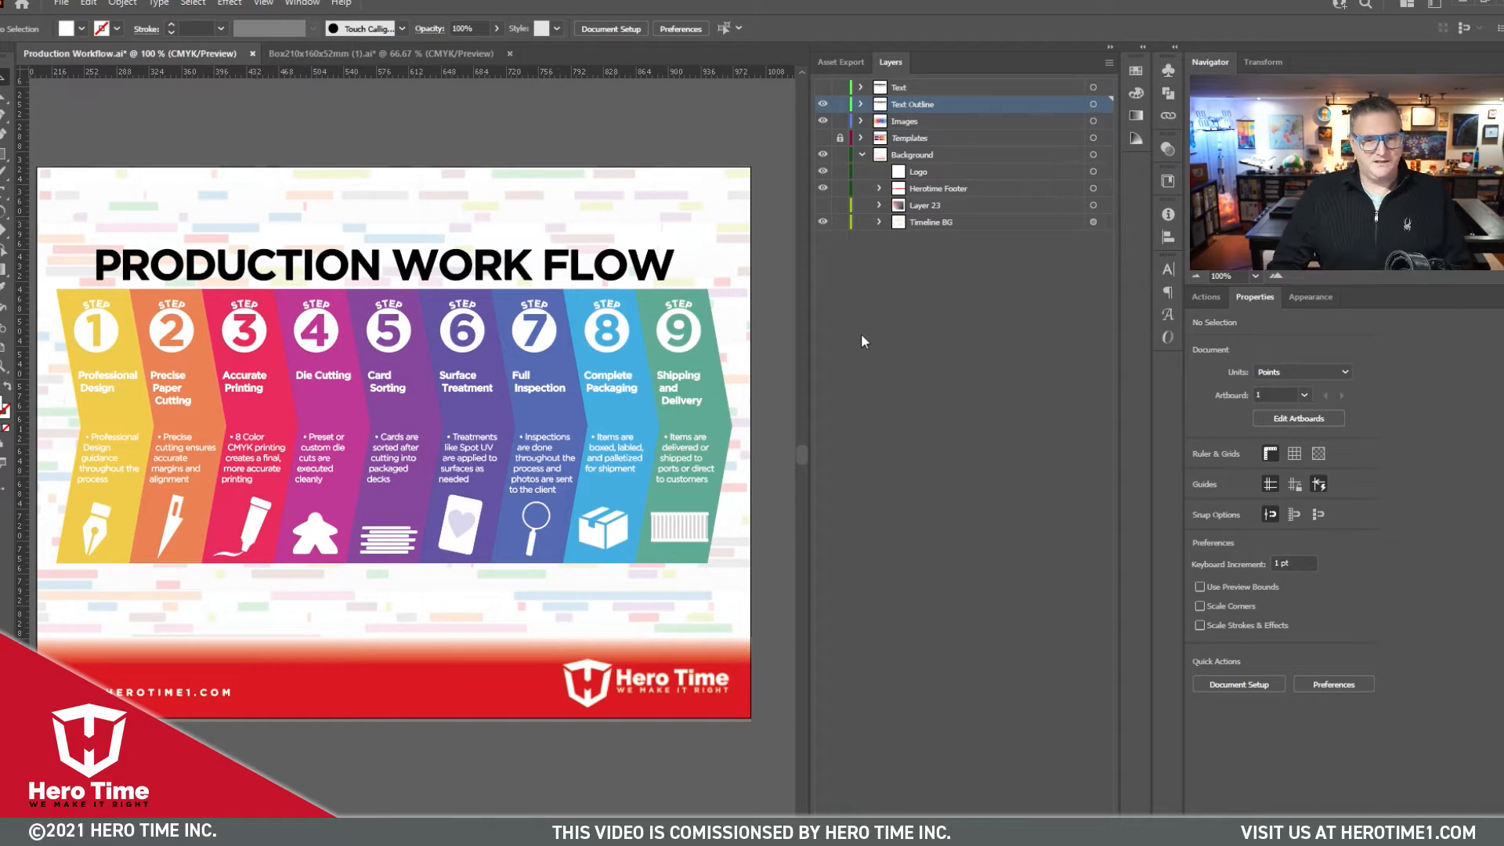
pyautogui.moveTo(830, 243)
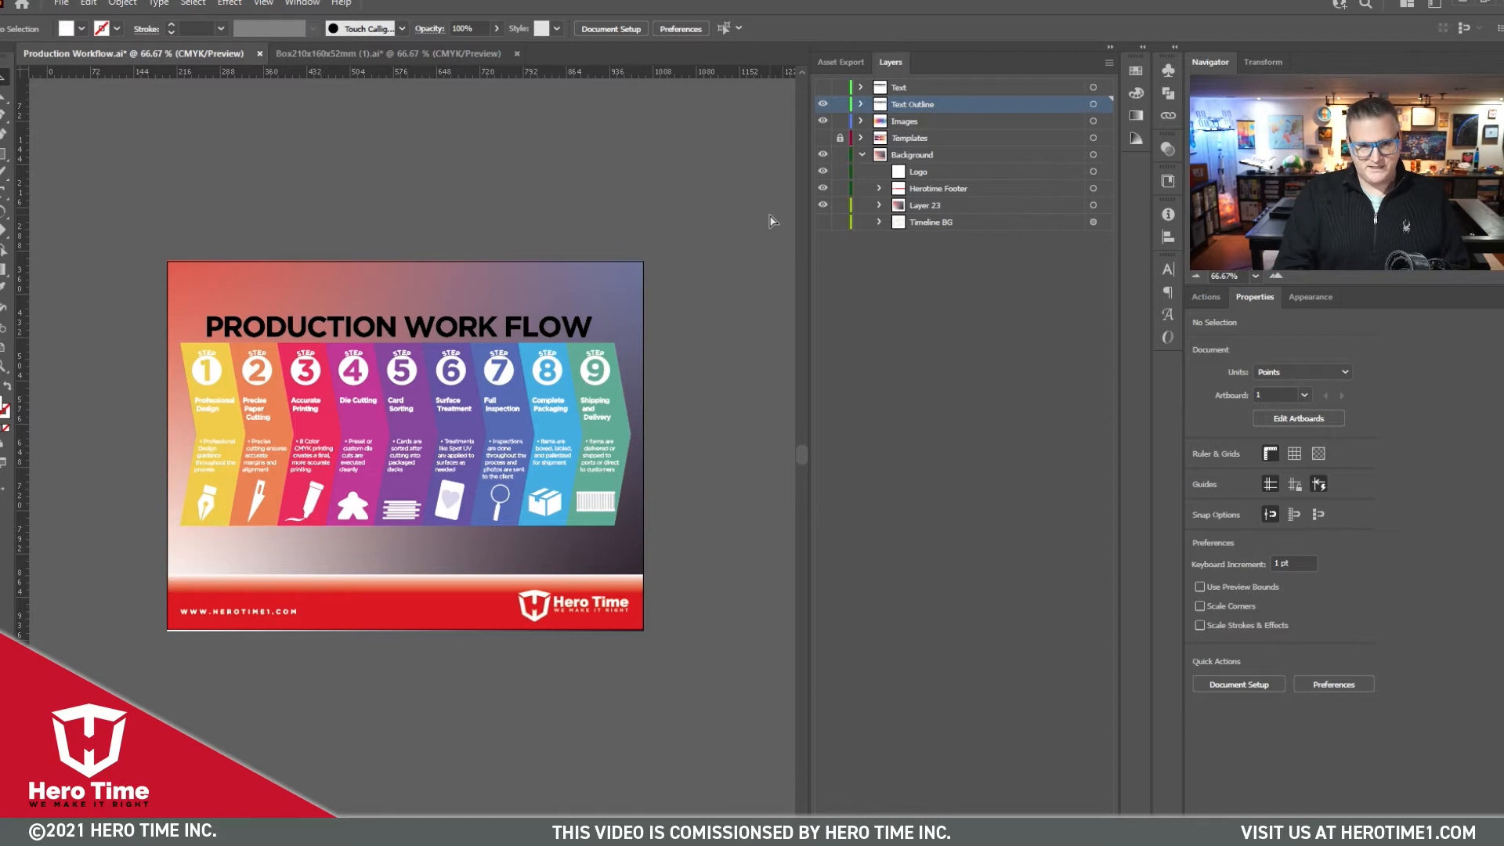
# Switch the Production Workflow poster to Outline mode with Ctrl+Y to expose its paths.
pyautogui.press('ctrl+y')
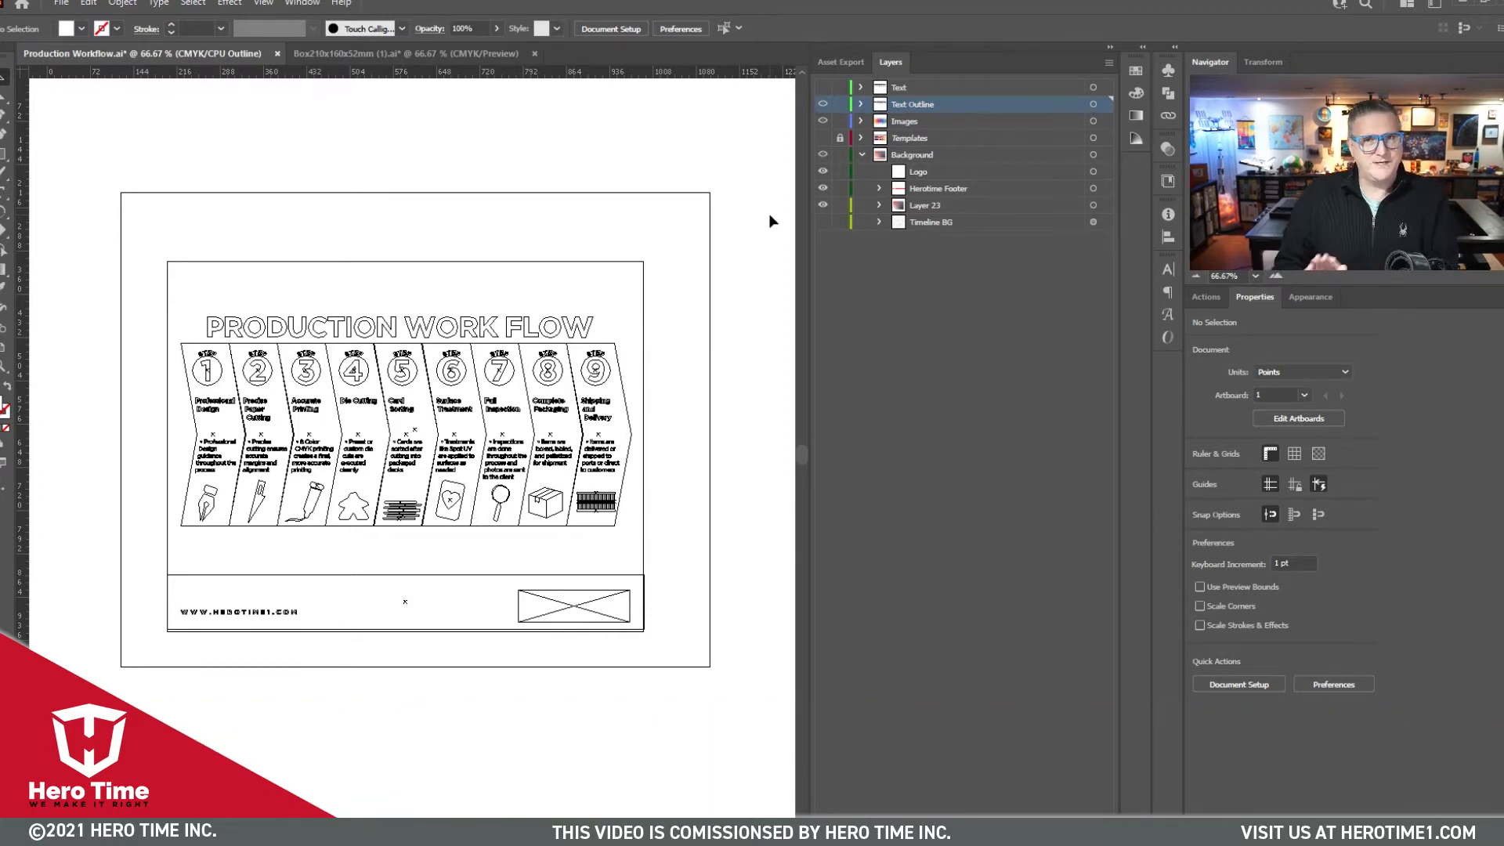
# Switch to the Box210x160x52mm dieline document and return it to normal preview.
pyautogui.click(393, 53)
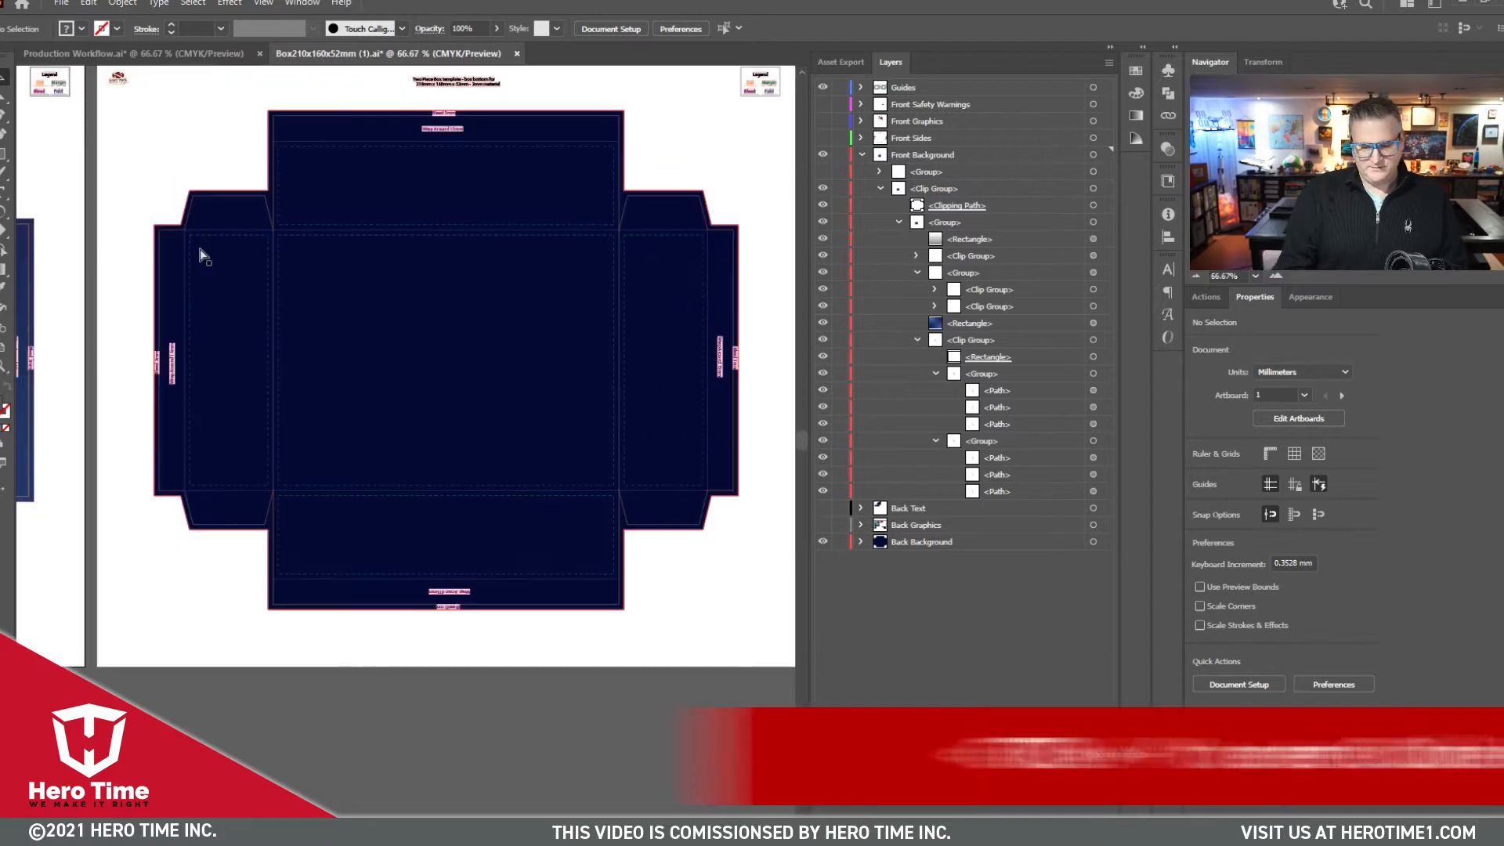
pyautogui.press('ctrl+y')
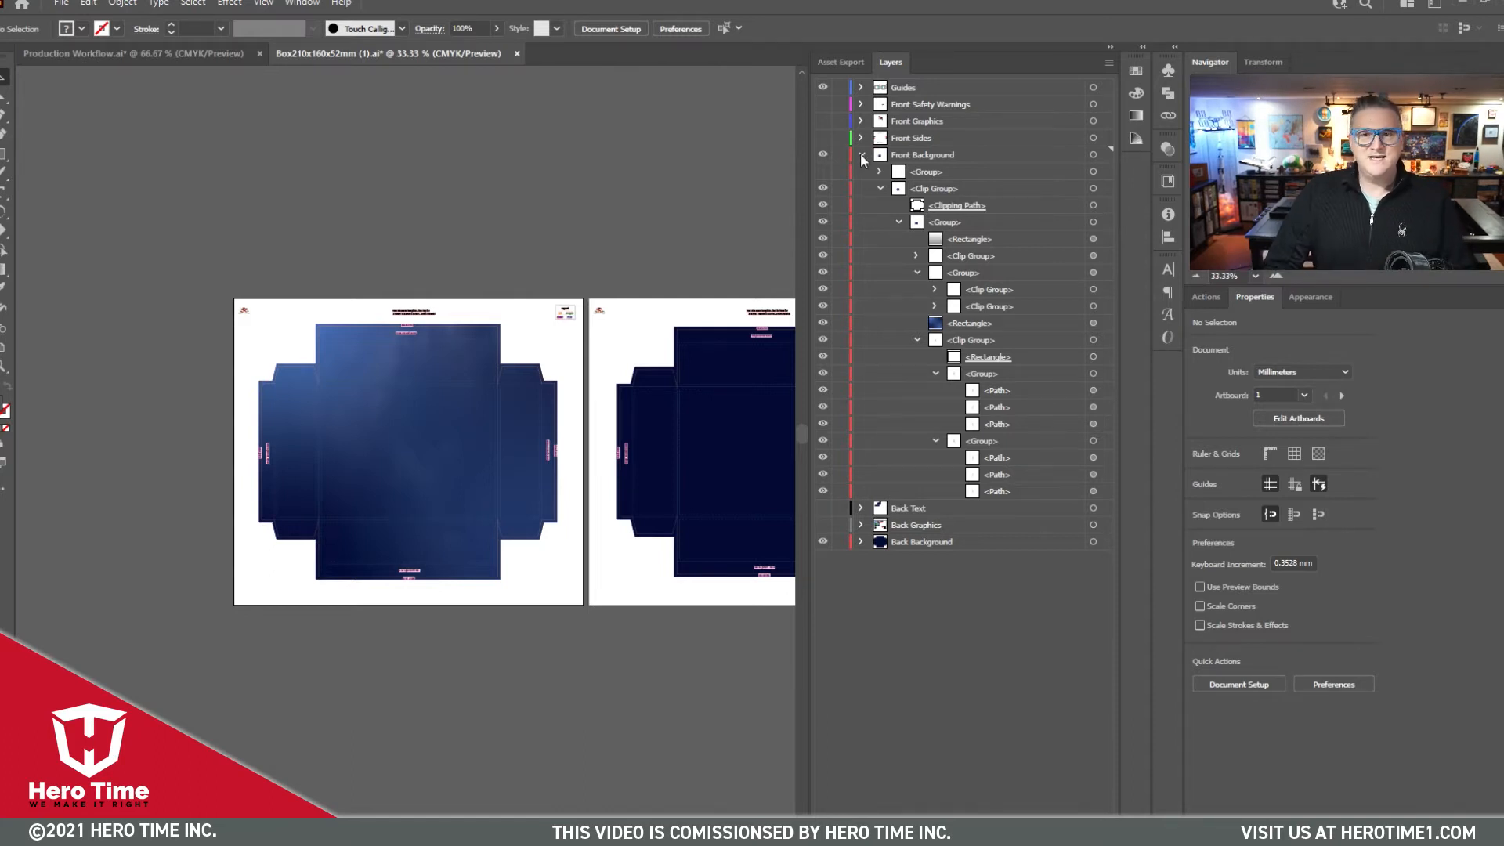
# Delete the front background's gradient Clip Group, clip the dragged-in raster image to the dieline, and verify in Outline mode.
pyautogui.click(955, 206)
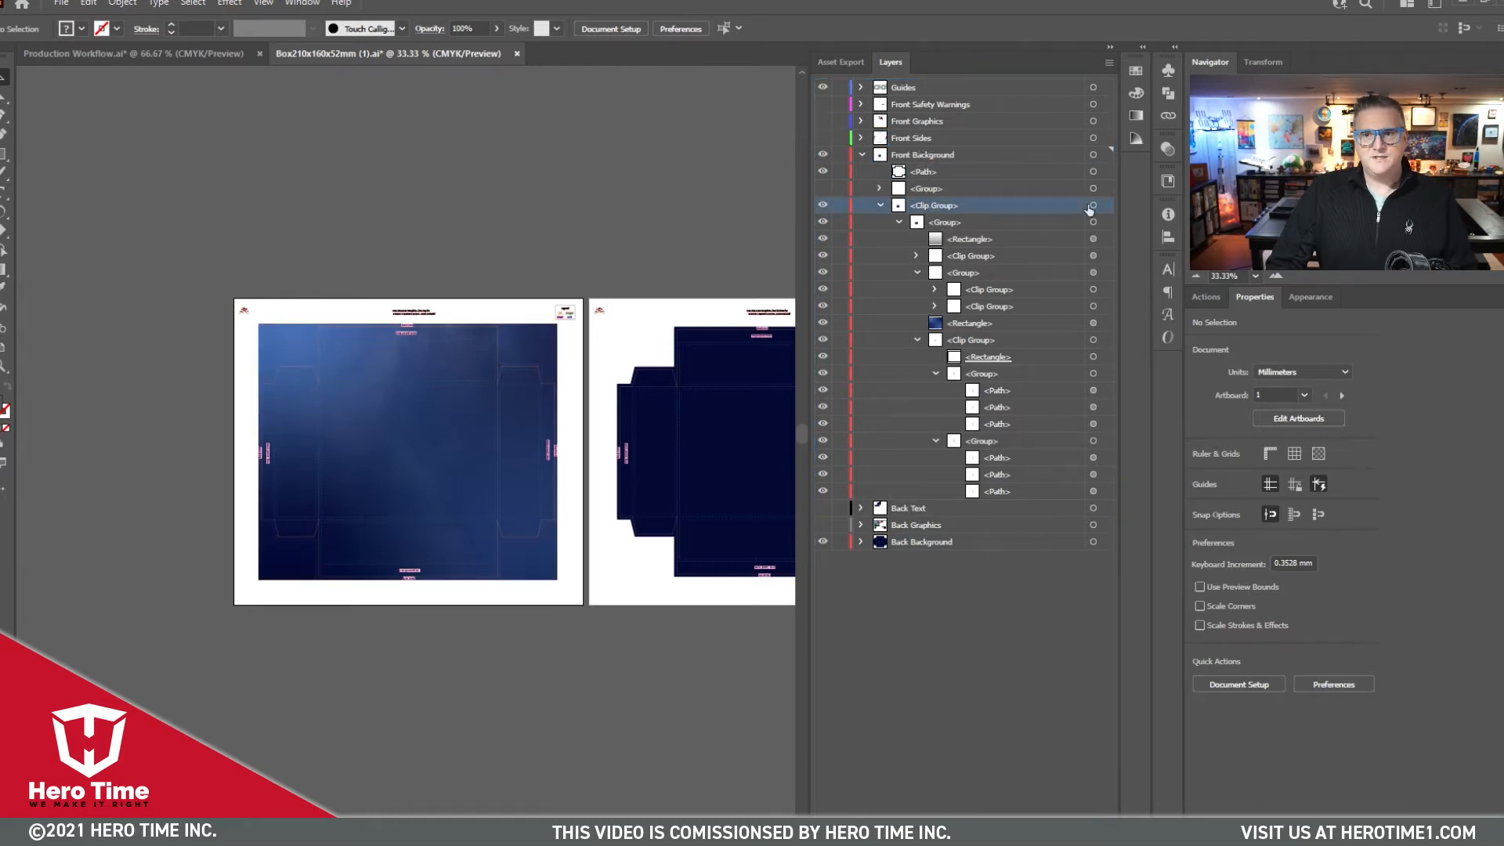
pyautogui.click(862, 155)
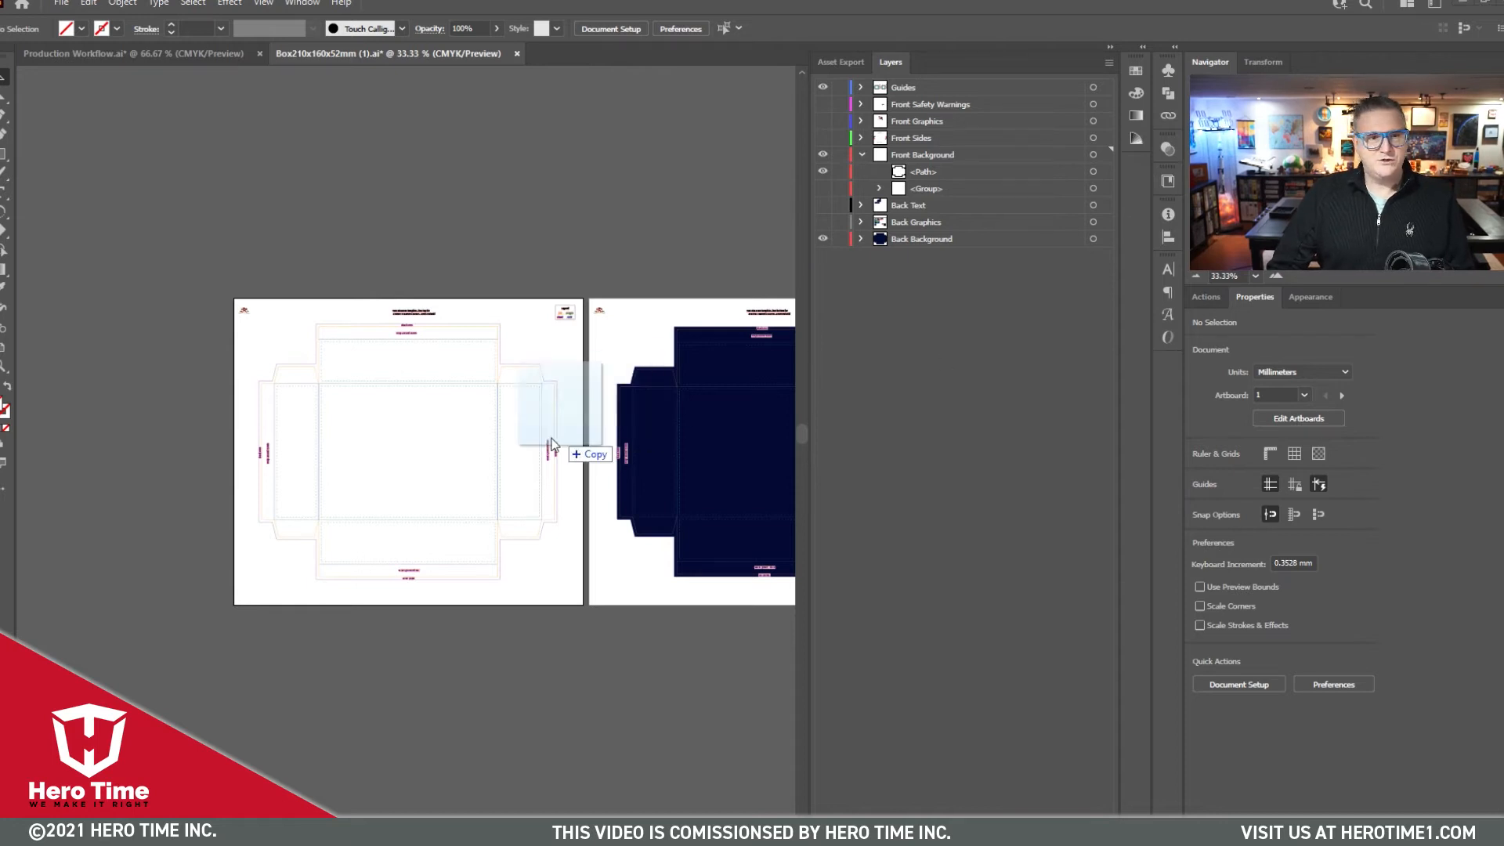
pyautogui.moveTo(547, 412); pyautogui.dragTo(407, 451)
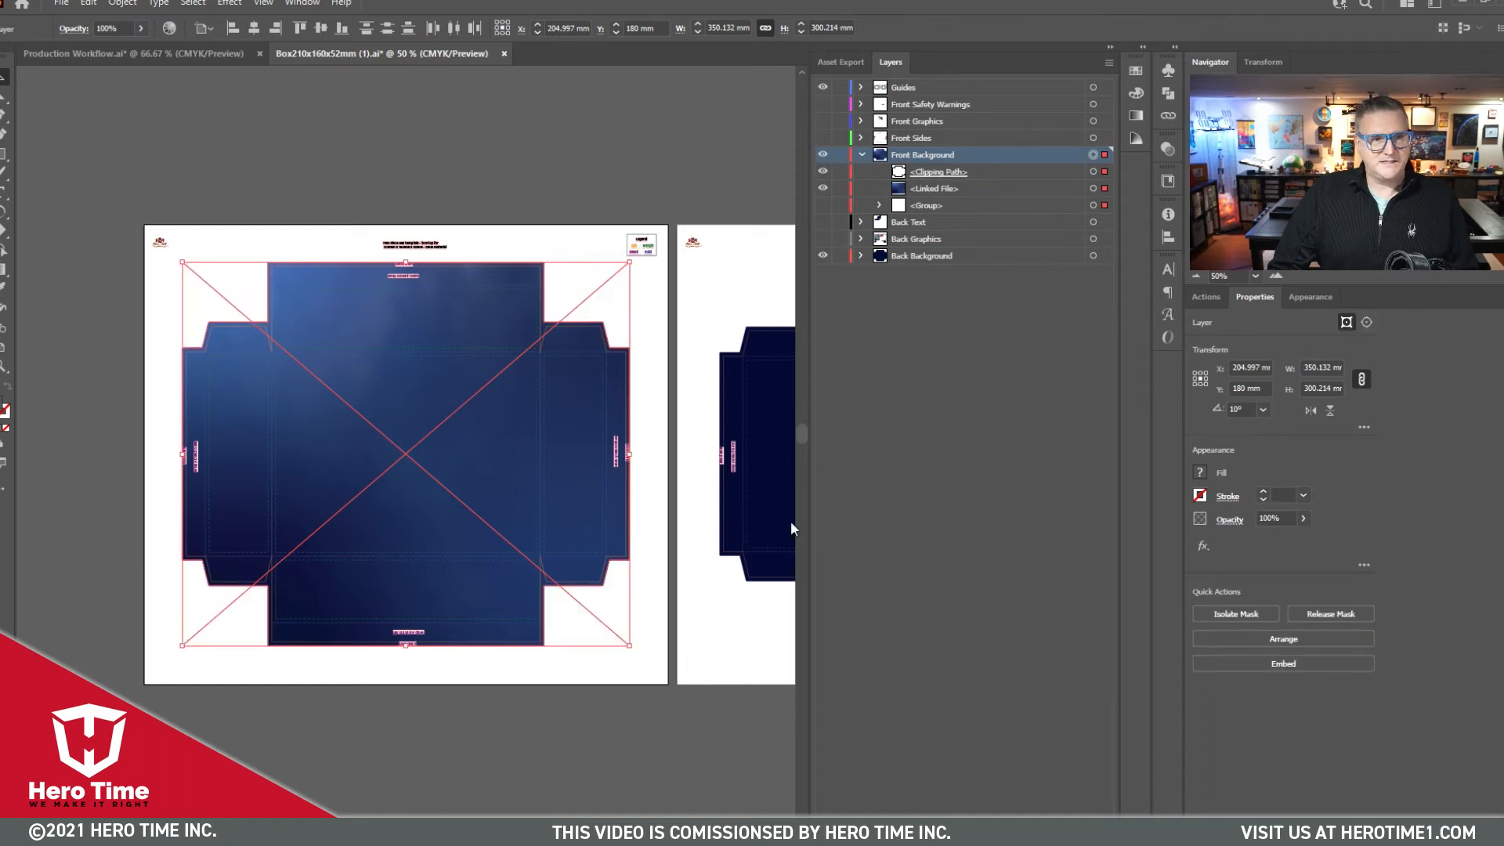
pyautogui.click(543, 210)
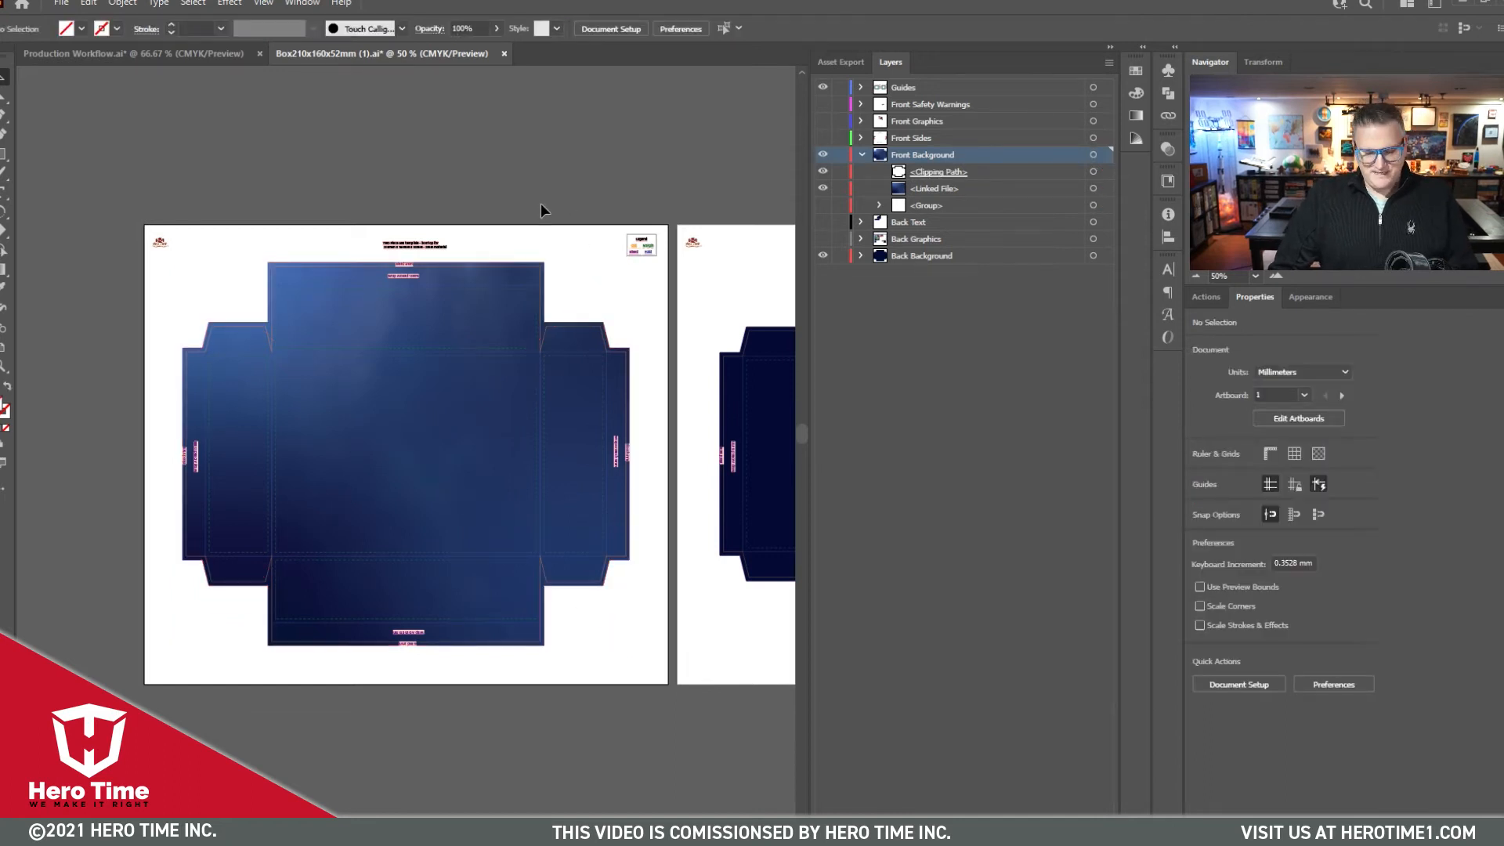
pyautogui.press('ctrl+y')
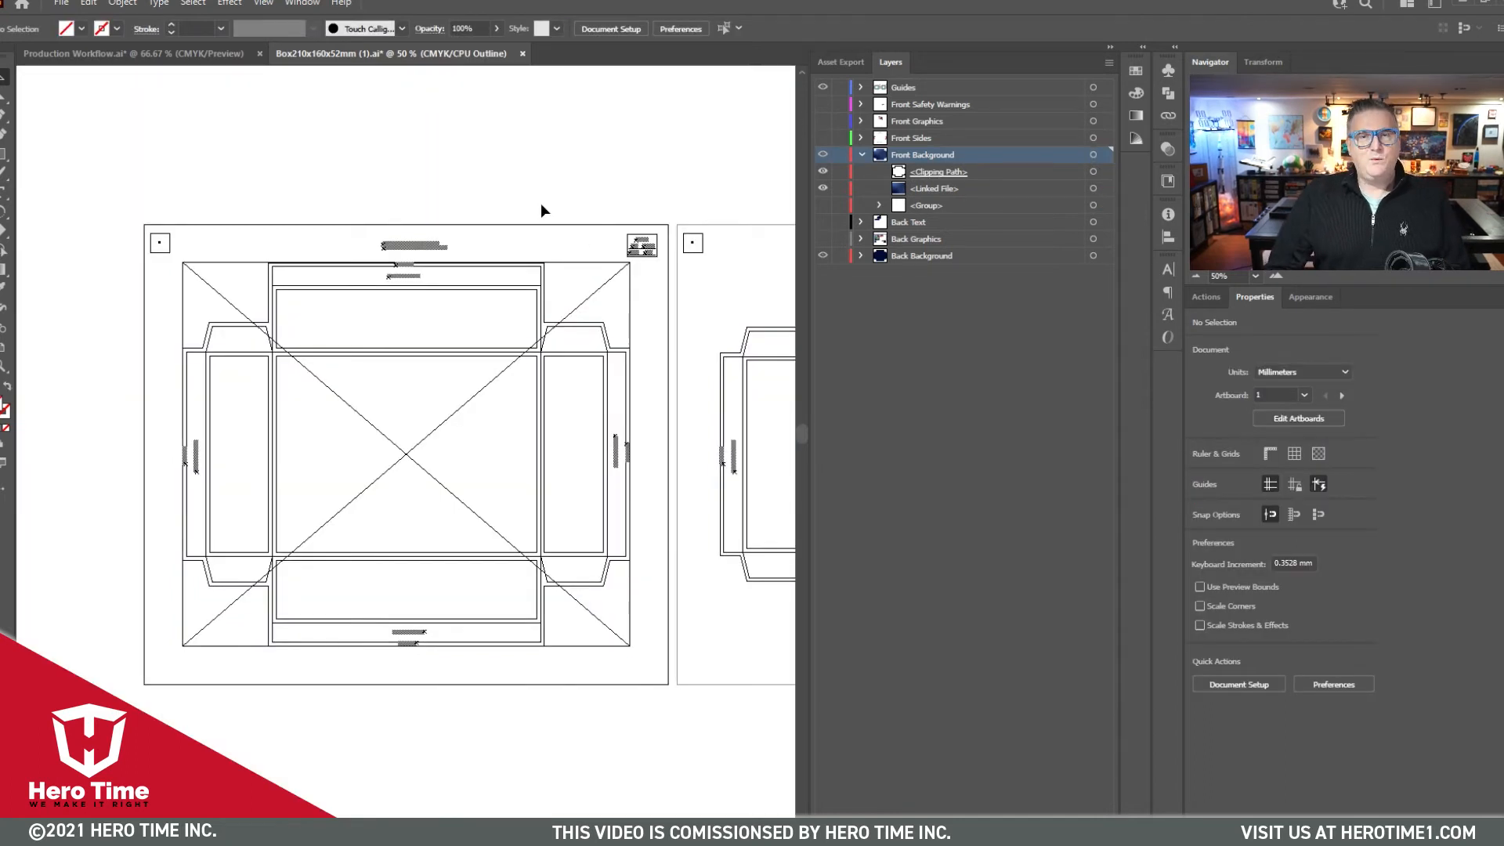